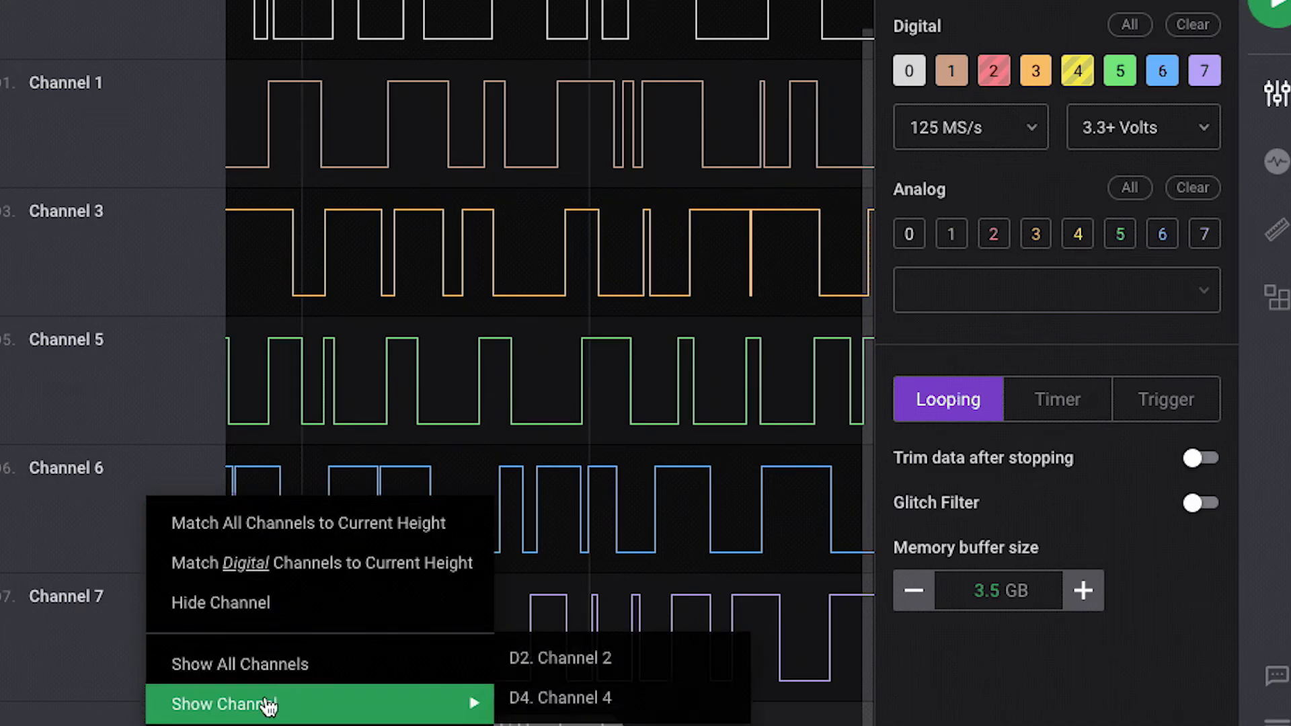
- Show all hidden channels, then hide two channels from the waveform view
click(560, 698)
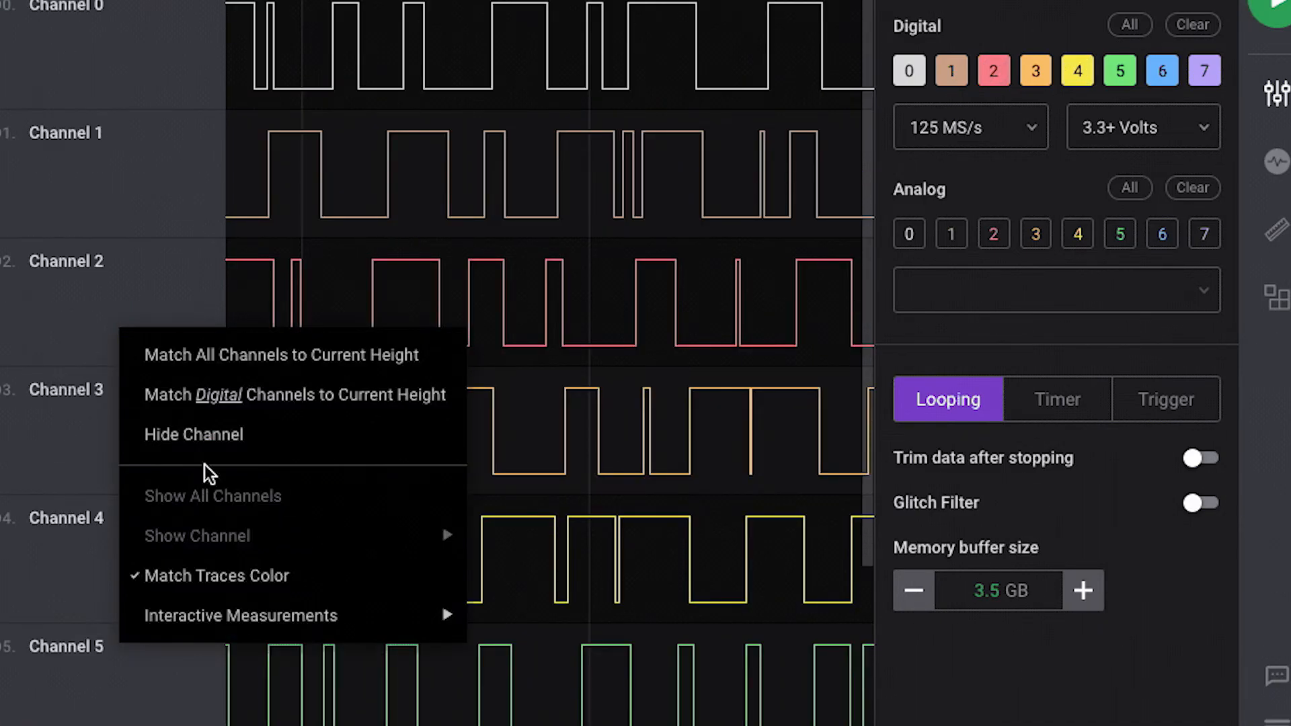
click(194, 434)
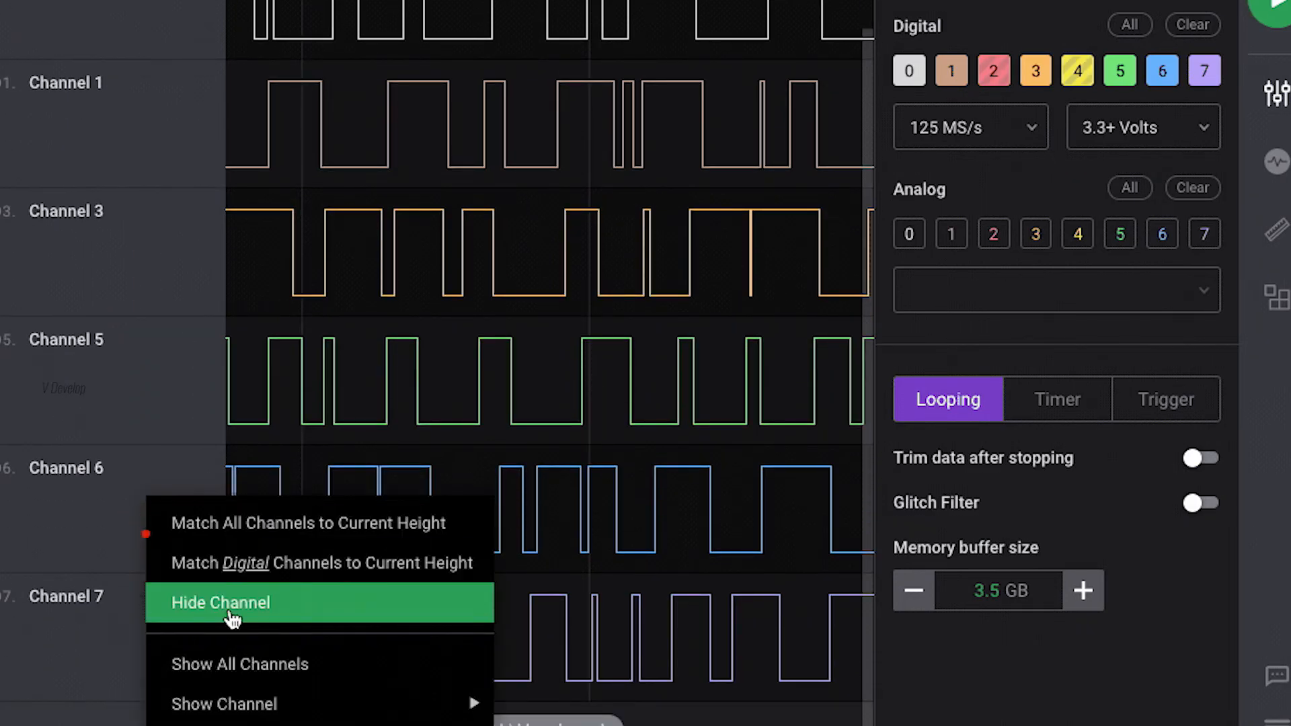
click(220, 603)
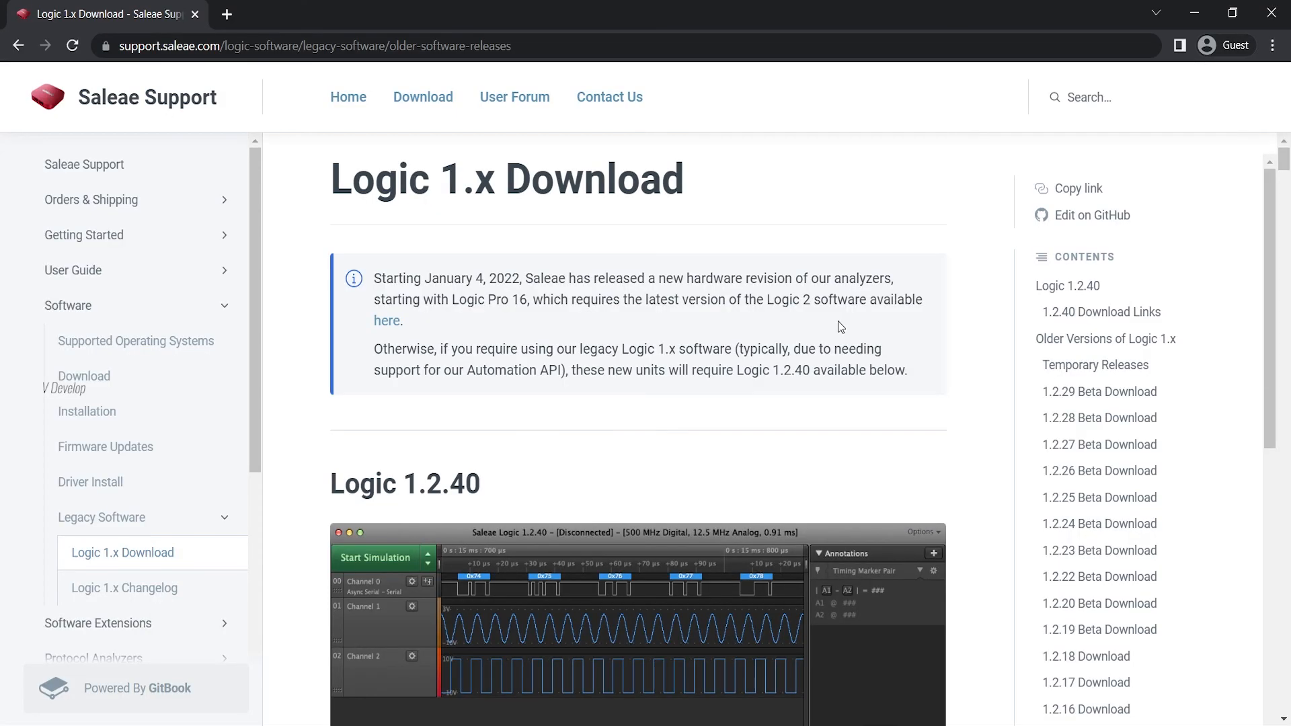
- Scroll to the 1.2.40 Download Links and download Logic-1.2.40-Windows.zip
scroll(down, 3)
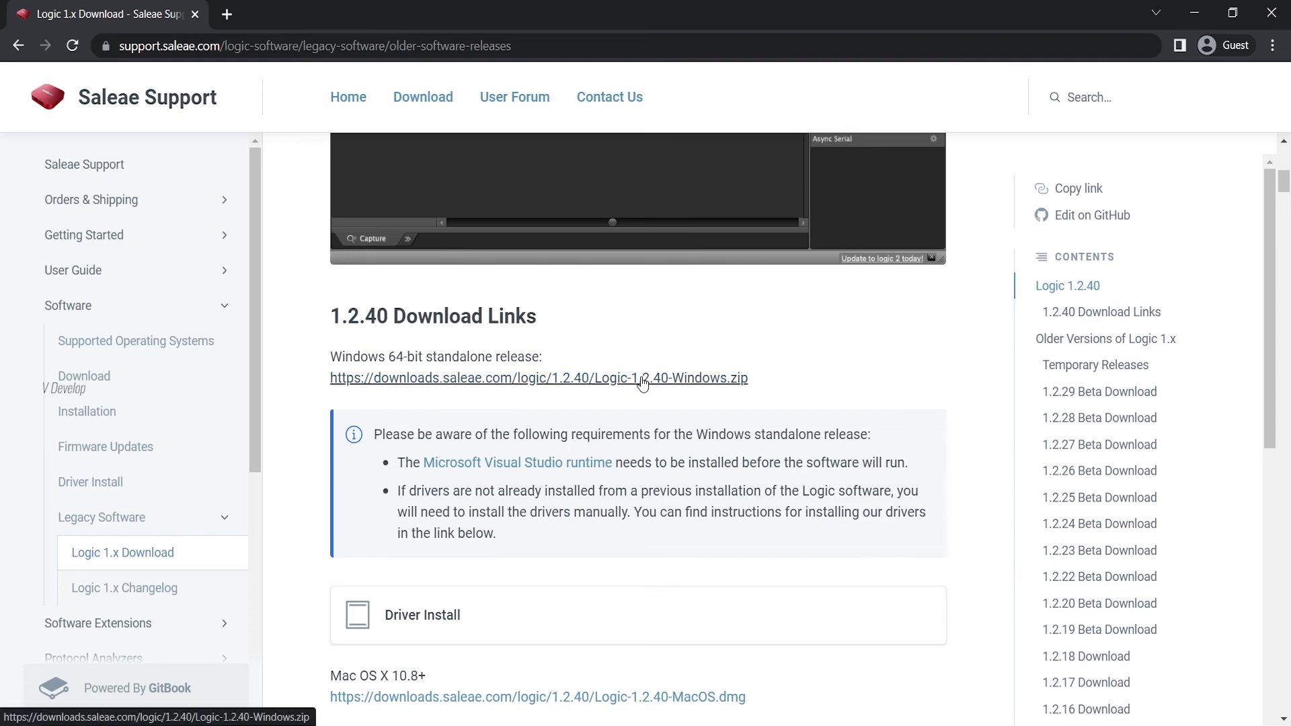
click(539, 378)
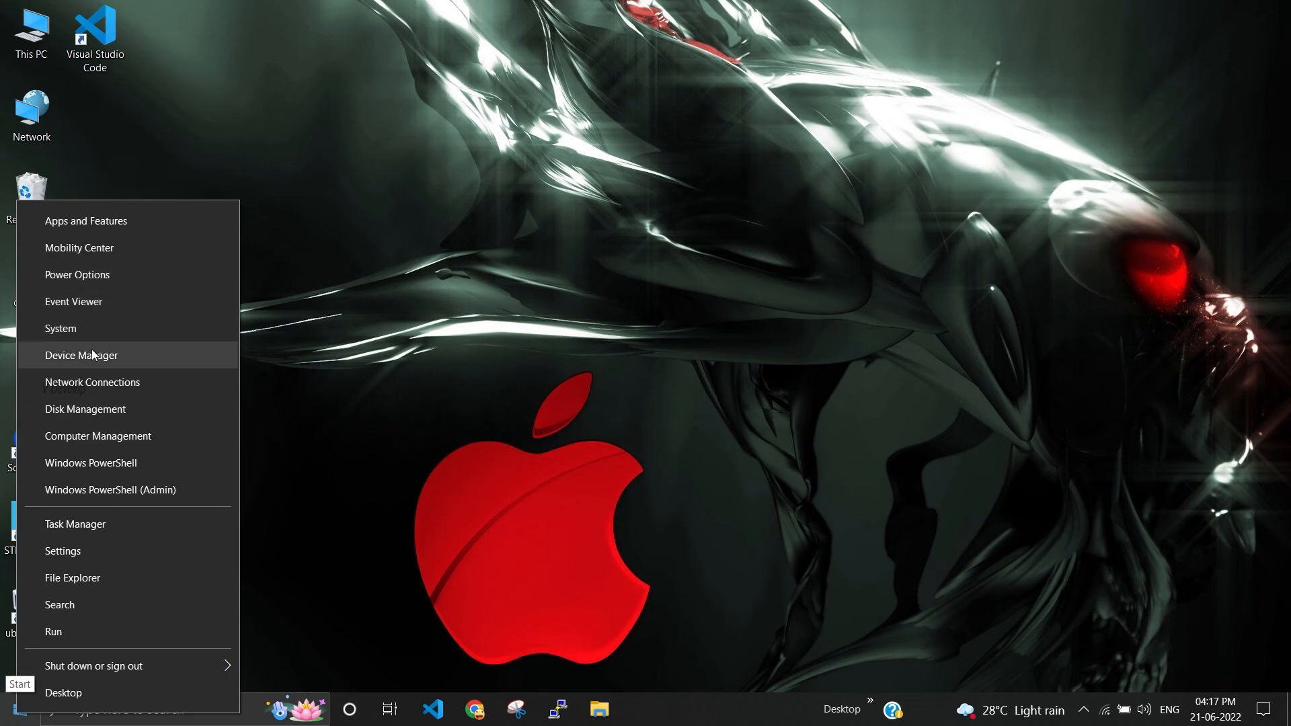
- Open Device Manager from the Start button's quick-link menu
click(81, 355)
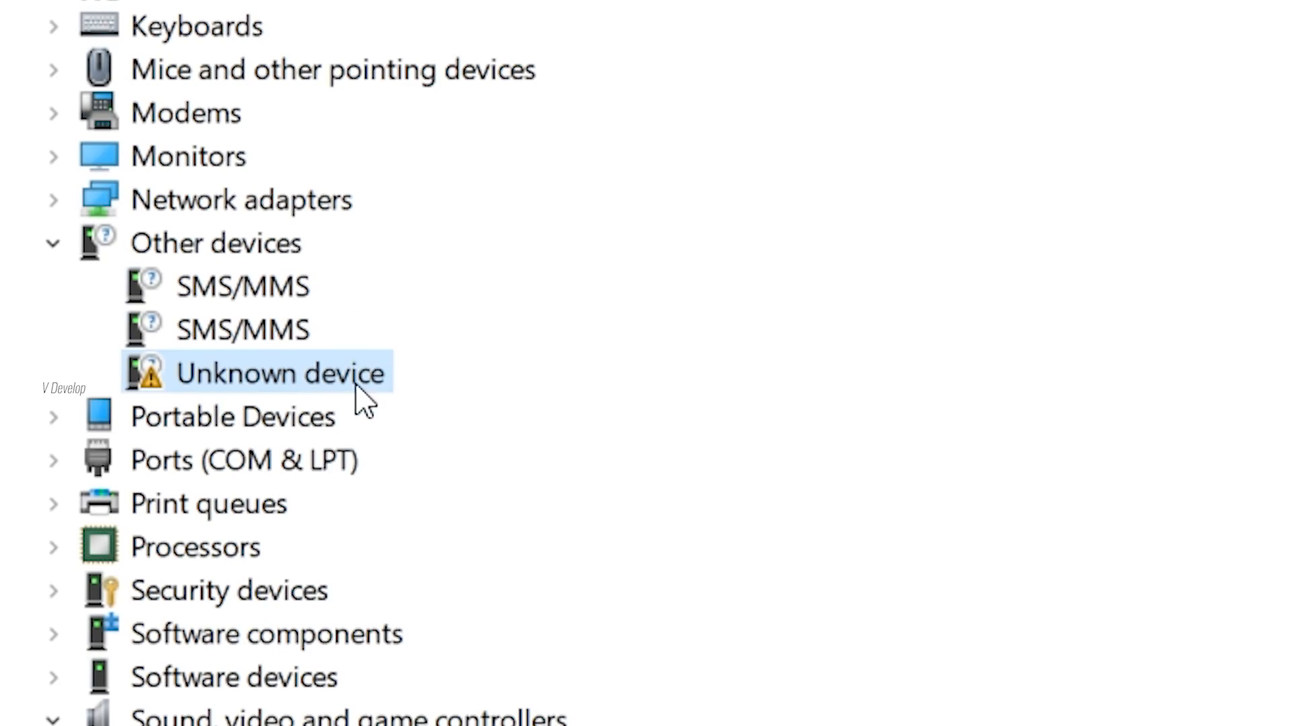
mouse_move(284, 383)
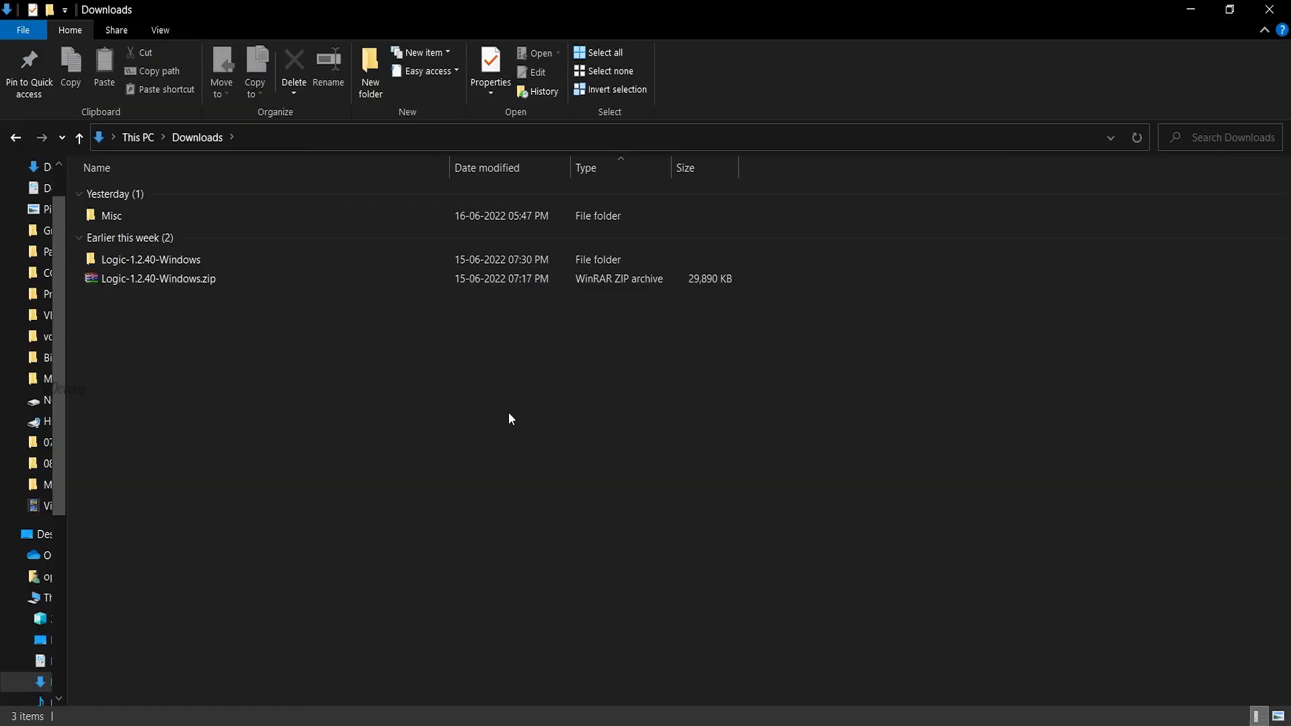
- Open the Logic-1.2.40-Windows folder in Downloads, then its Logic-1.2.40 subfolder
click(151, 260)
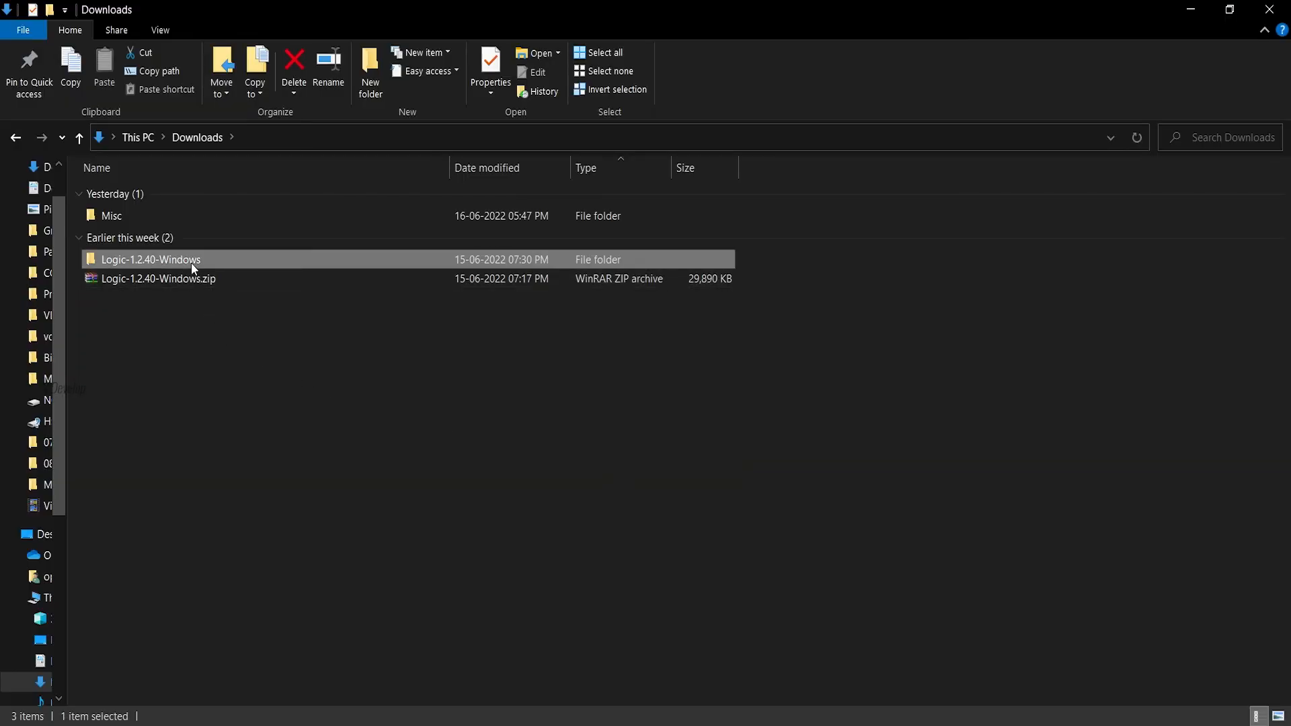
double_click(151, 260)
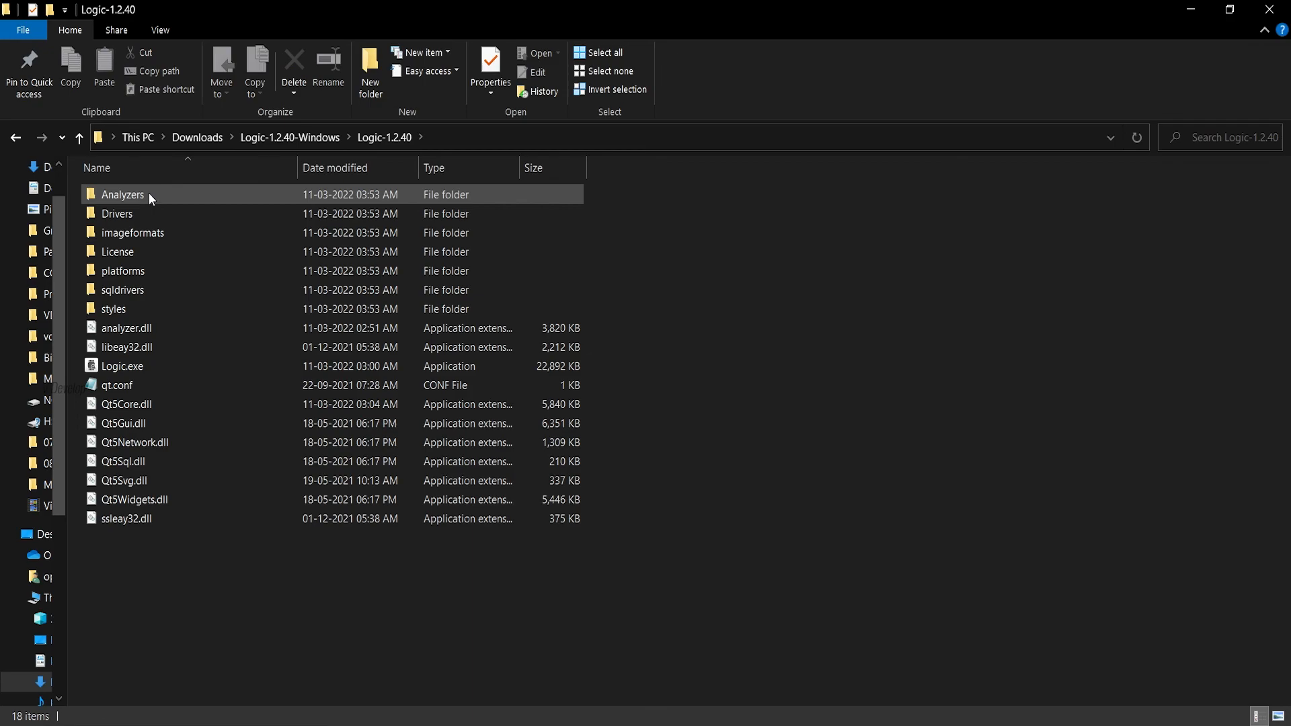
double_click(117, 213)
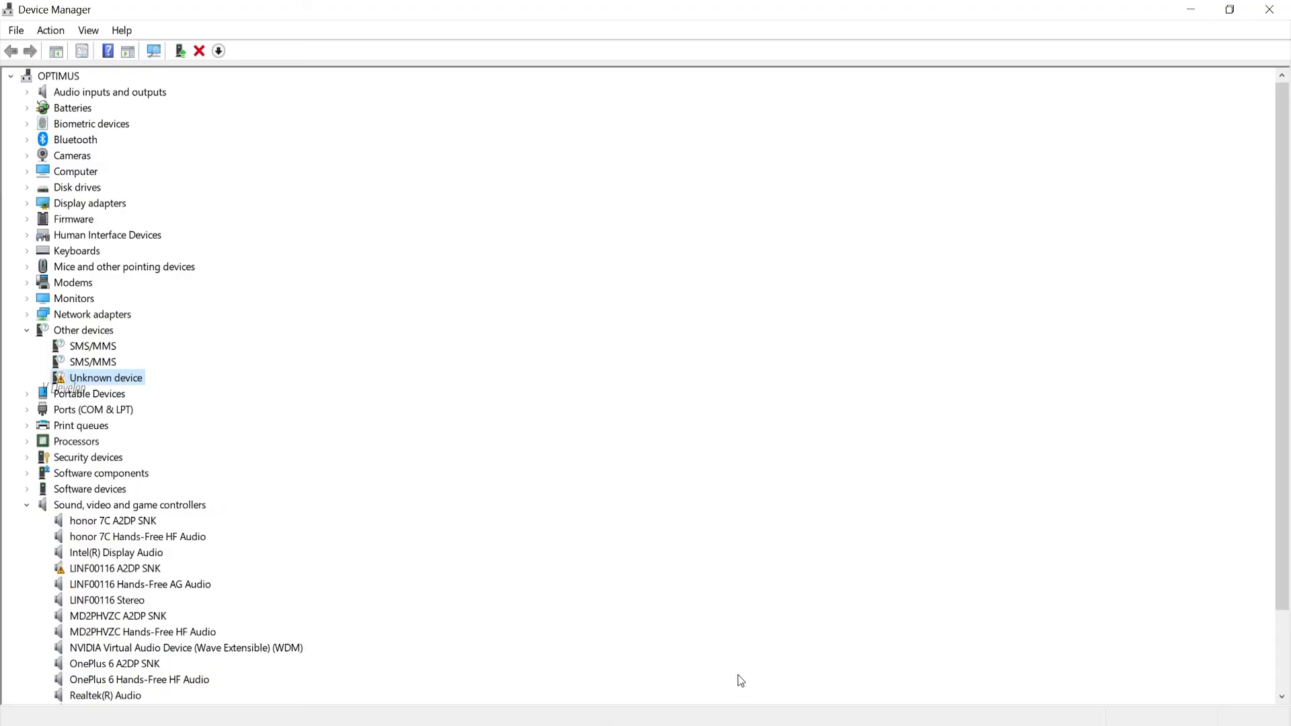
- Update the Unknown device's driver manually from the Logic-1.2.40 Drivers folder
right_click(105, 377)
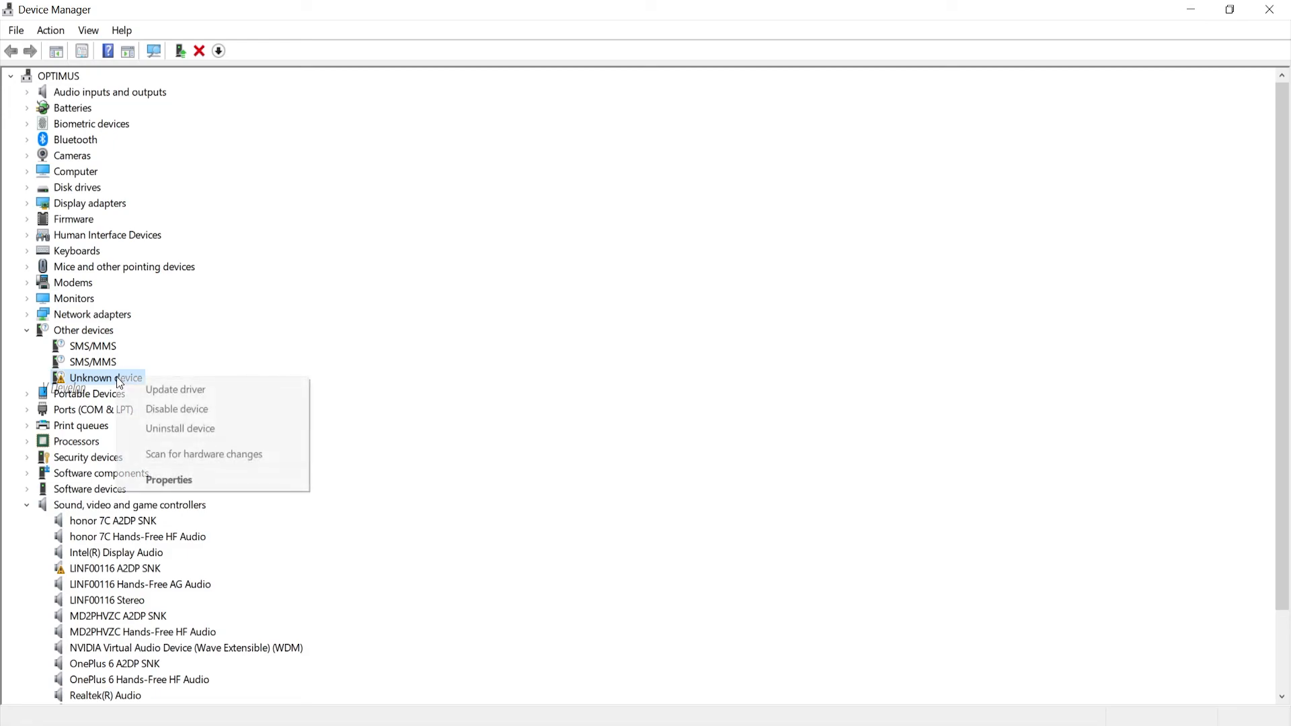
mouse_move(175, 390)
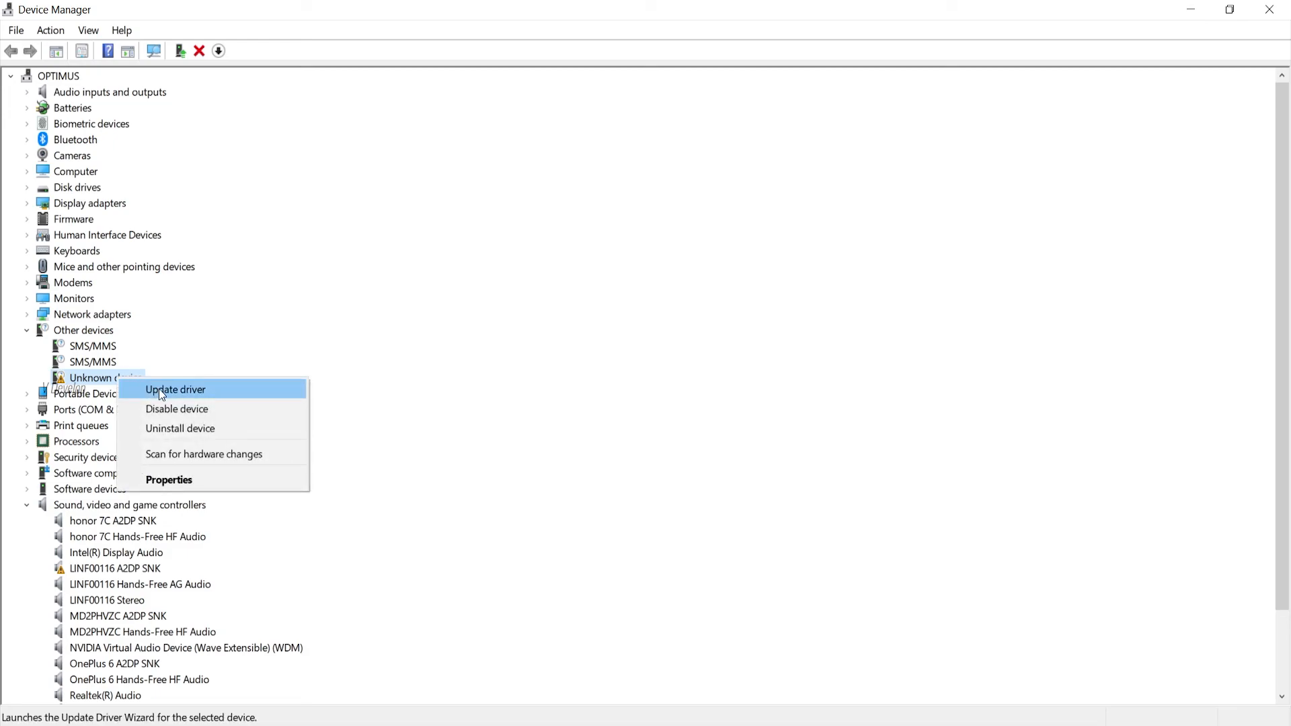
click(175, 389)
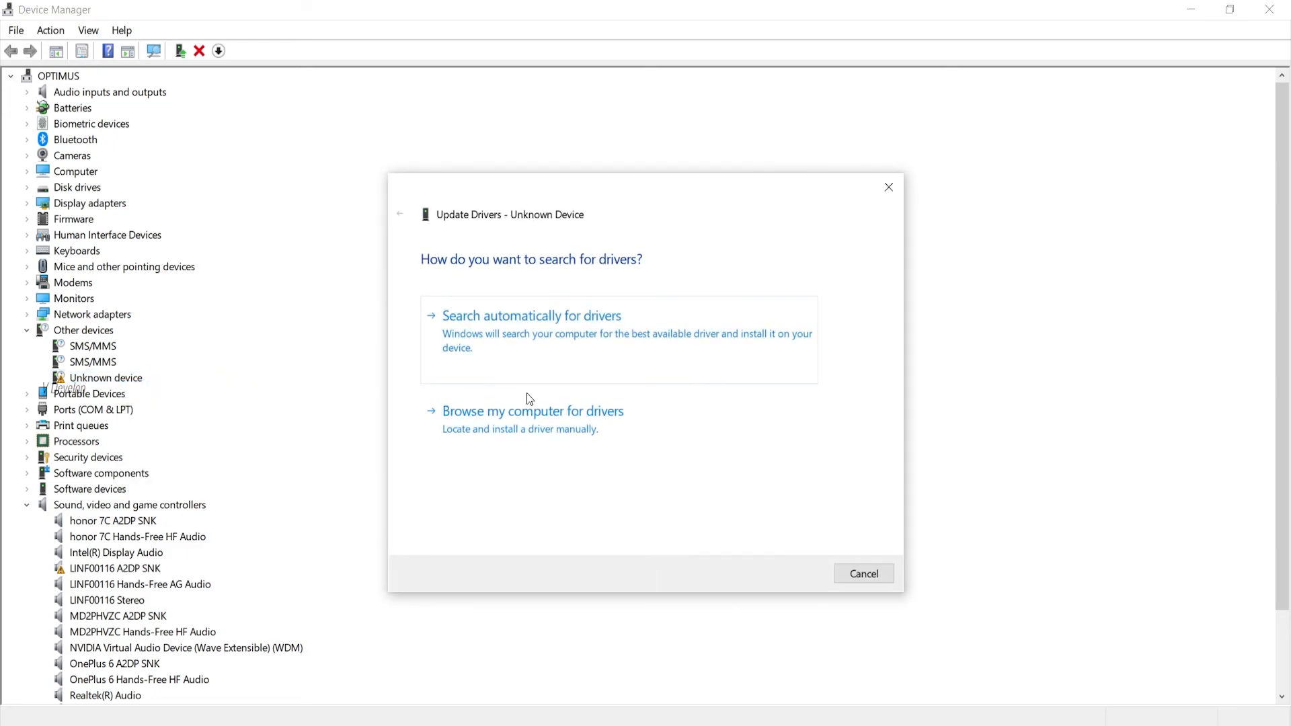
click(533, 411)
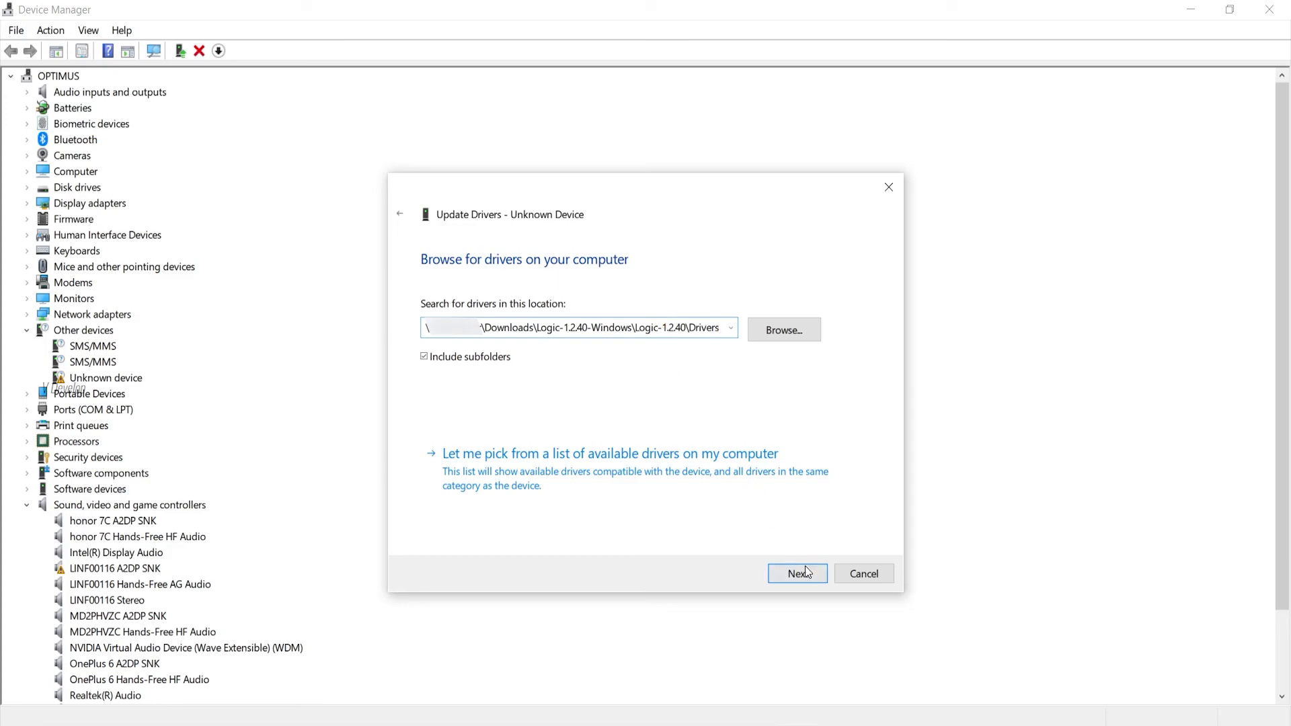
click(796, 573)
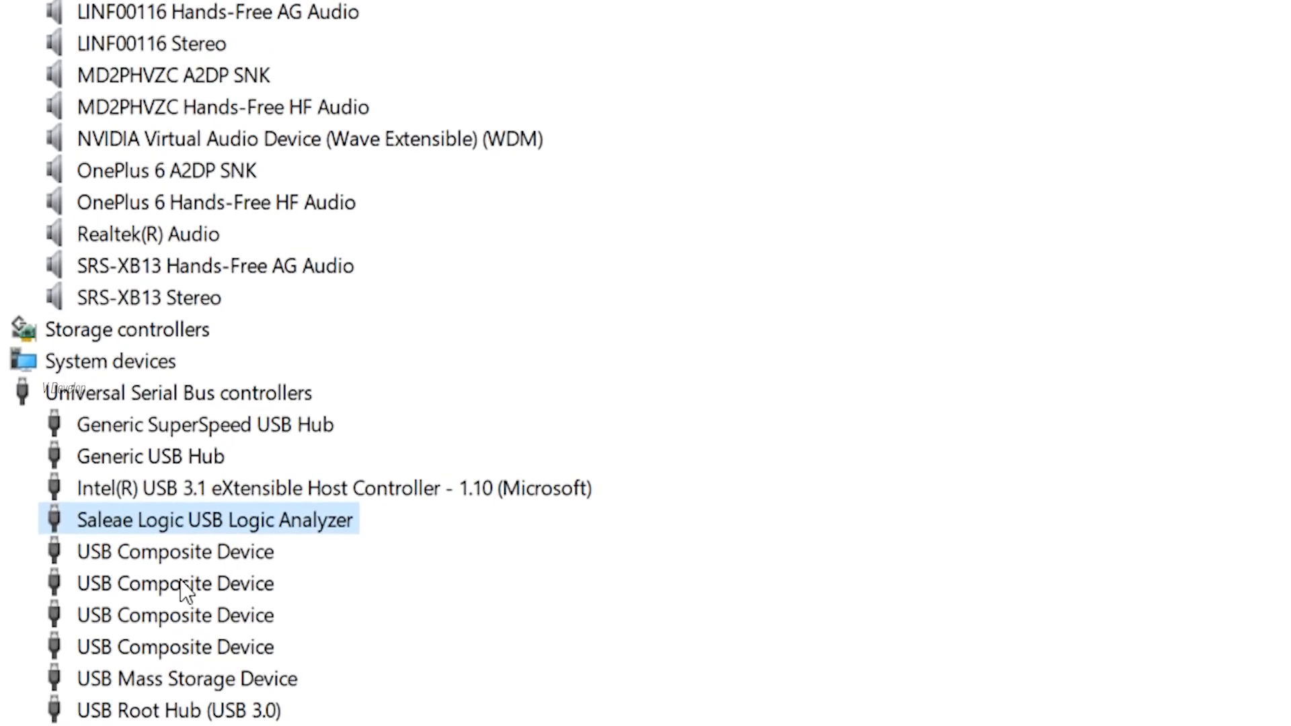
mouse_move(184, 593)
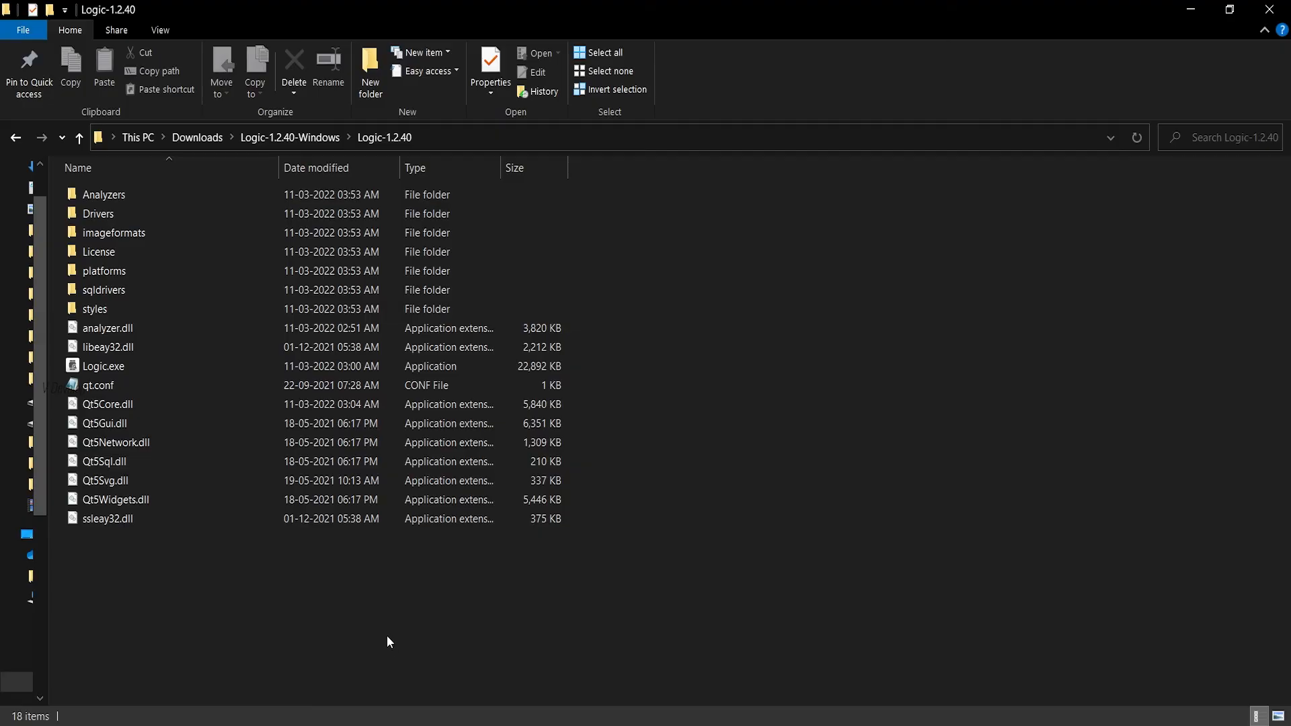
- Launch Logic.exe, then start and stop a capture of the Channel 0 square wave
click(102, 366)
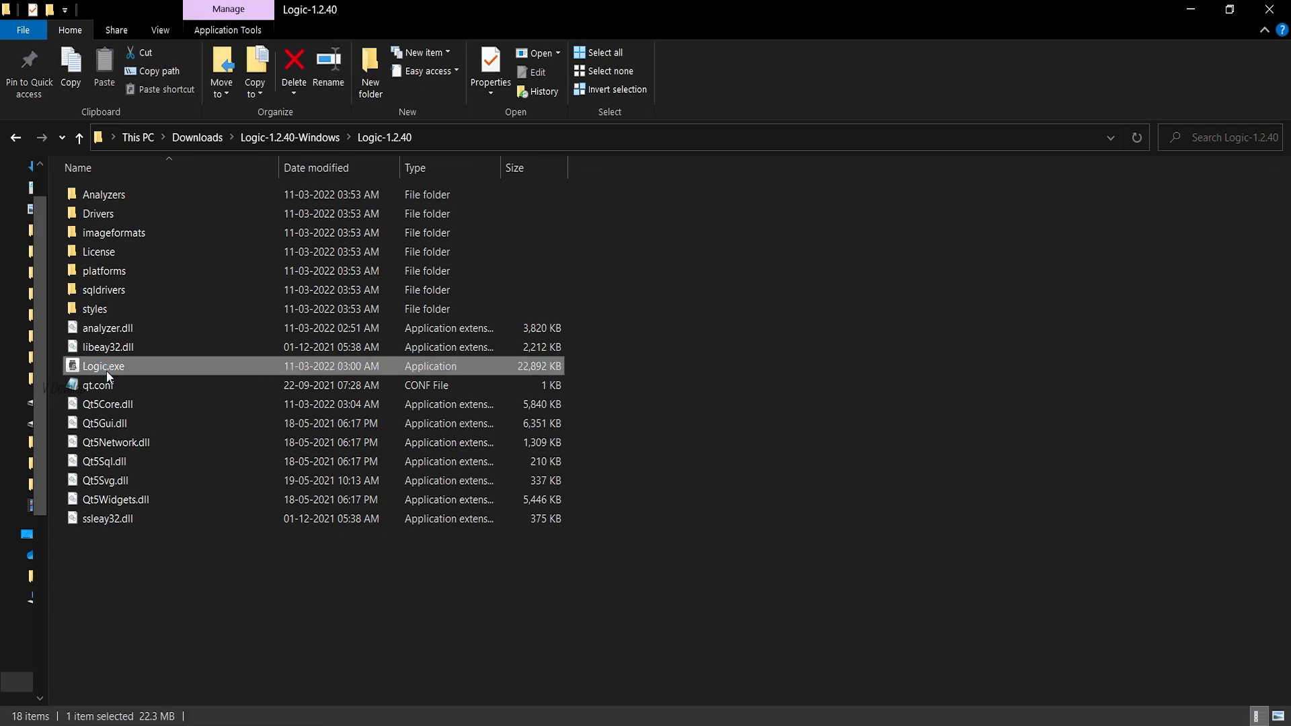
double_click(103, 366)
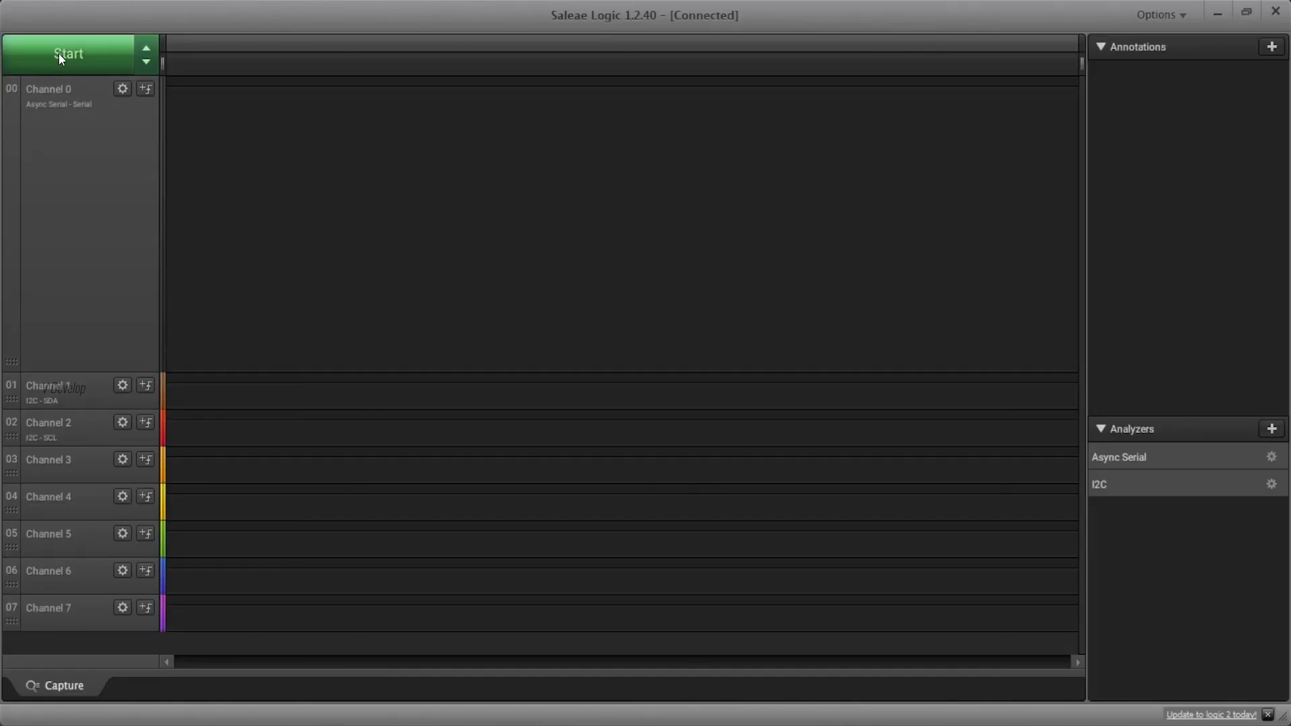
click(68, 54)
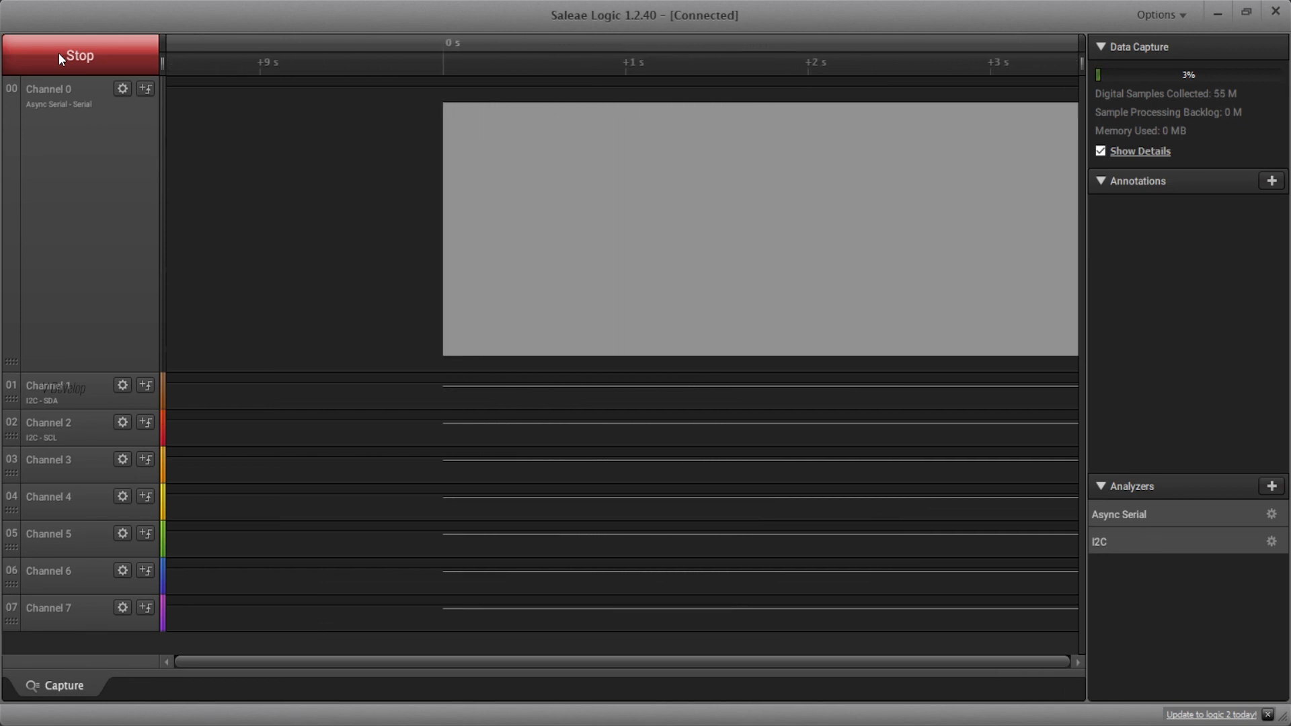
click(80, 54)
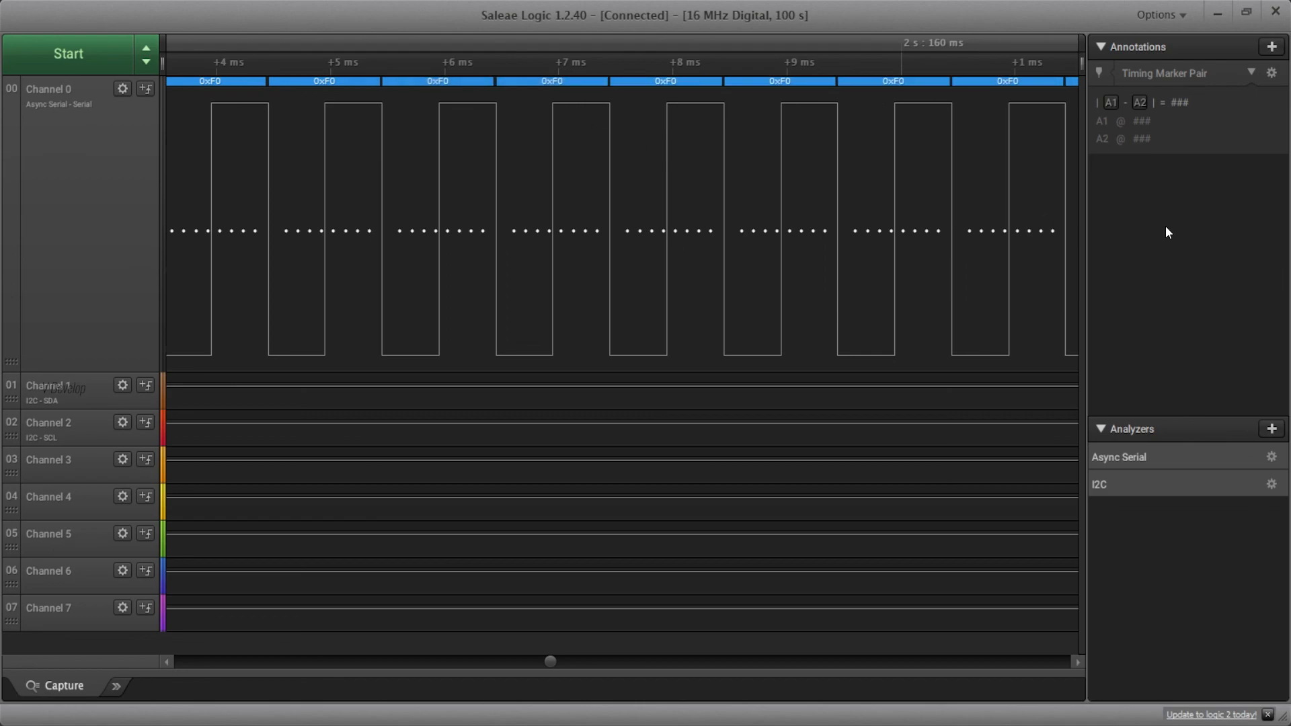
- Place timing markers A1 and A2 on Channel 0, then drag A2 to measure about 0.51 ms
click(552, 64)
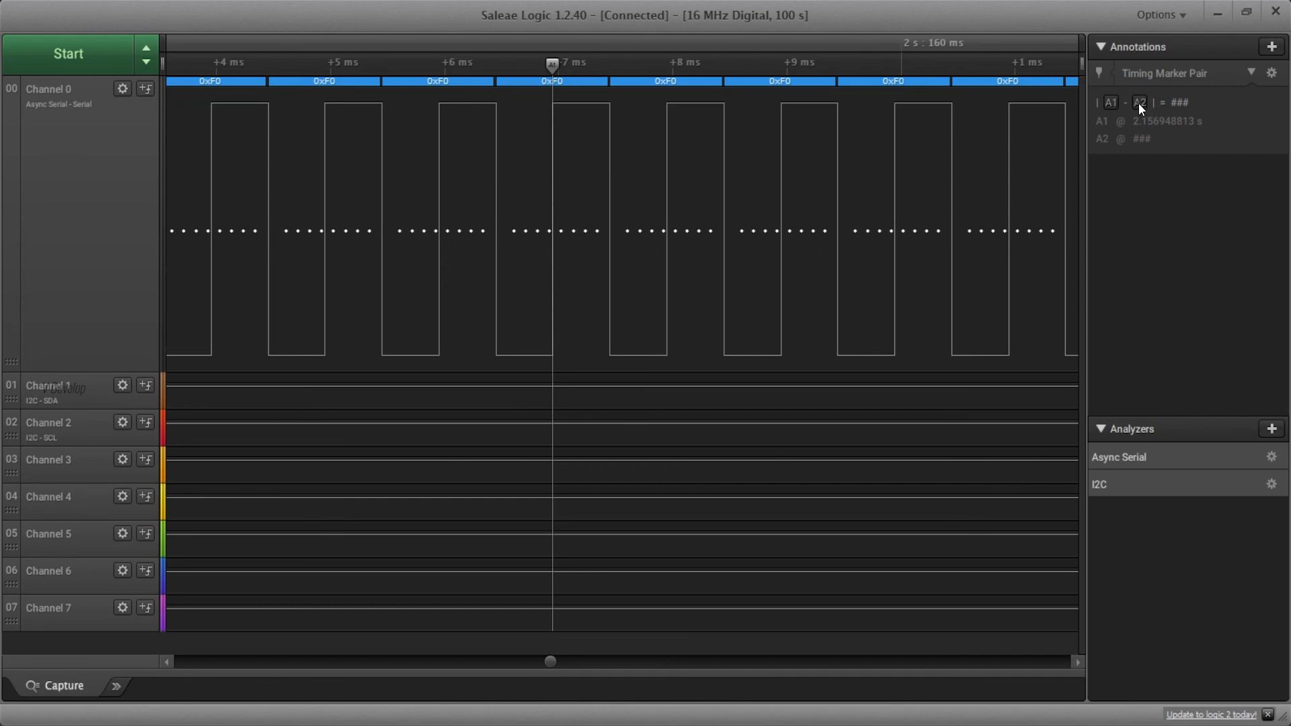
click(667, 64)
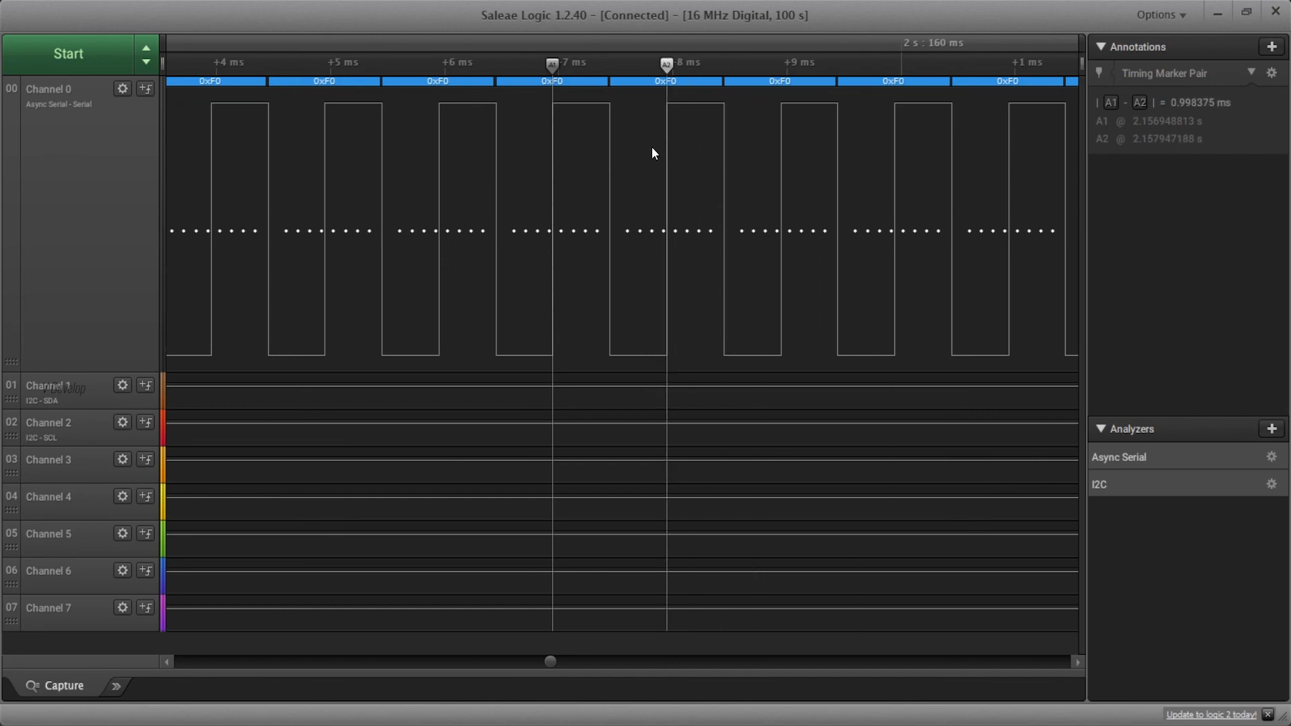
mouse_move(1170, 146)
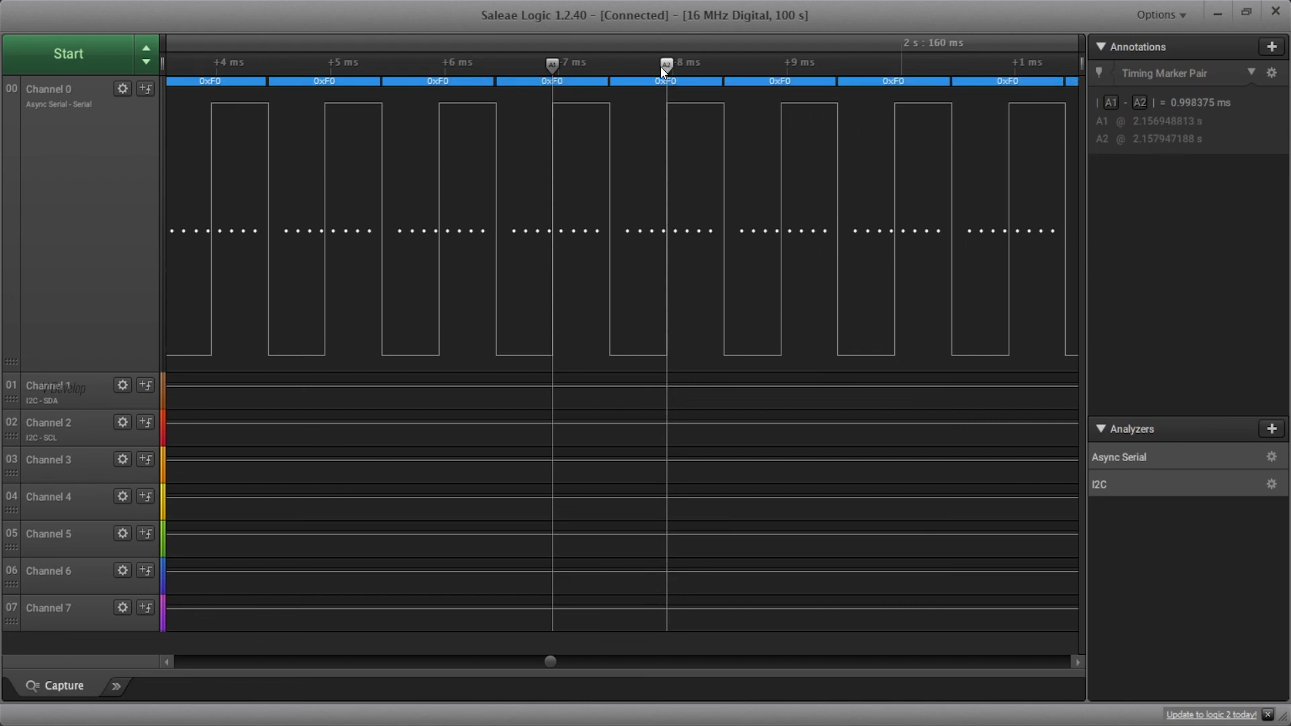
drag(666, 63, 643, 63)
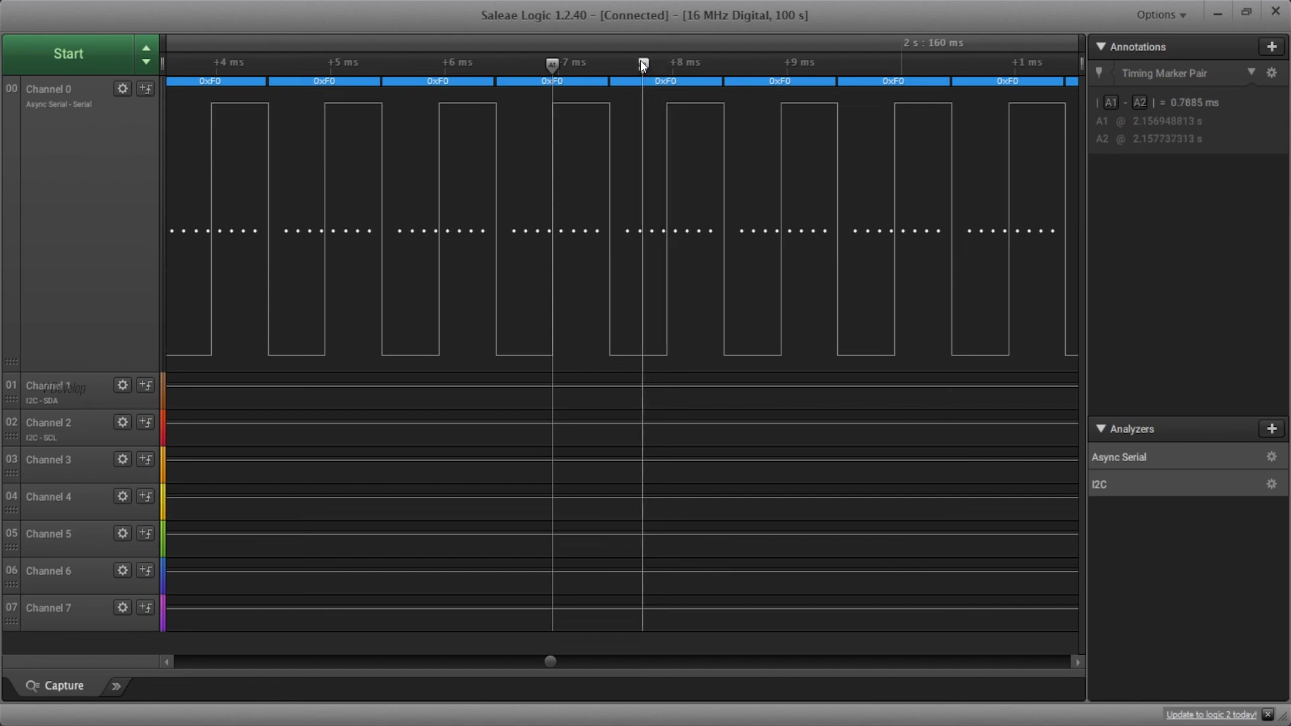
drag(643, 64, 611, 64)
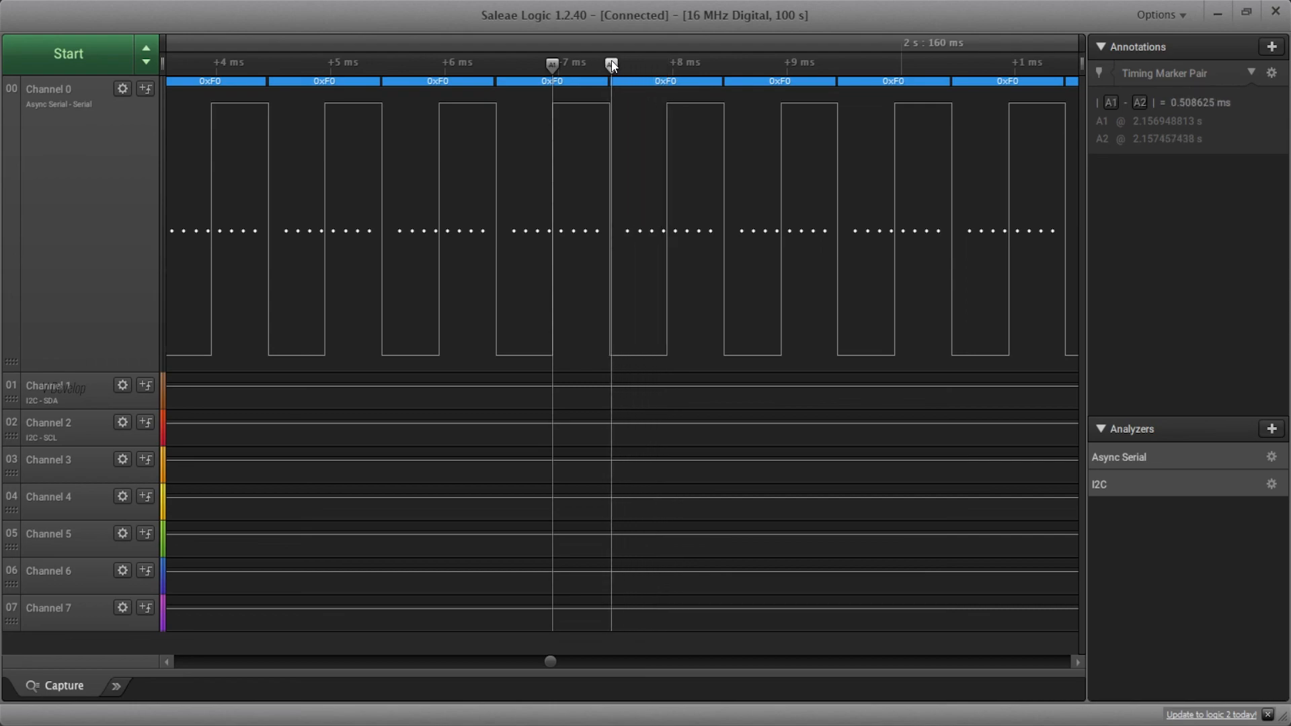